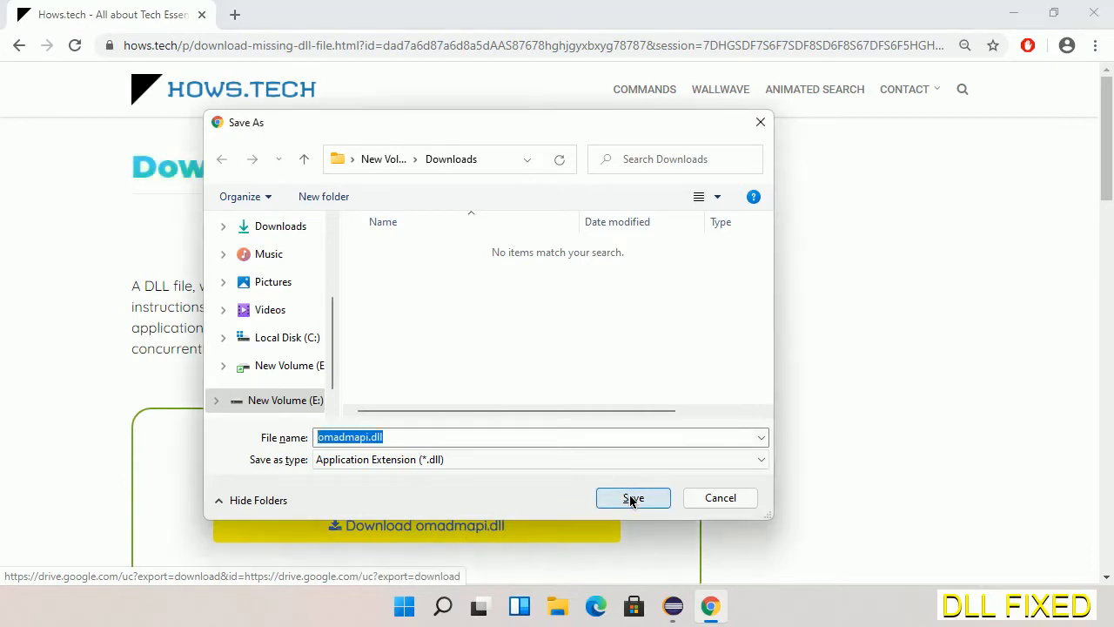
Save omadmapi.dll to Downloads and reveal the downloaded file in its folder.
click(634, 498)
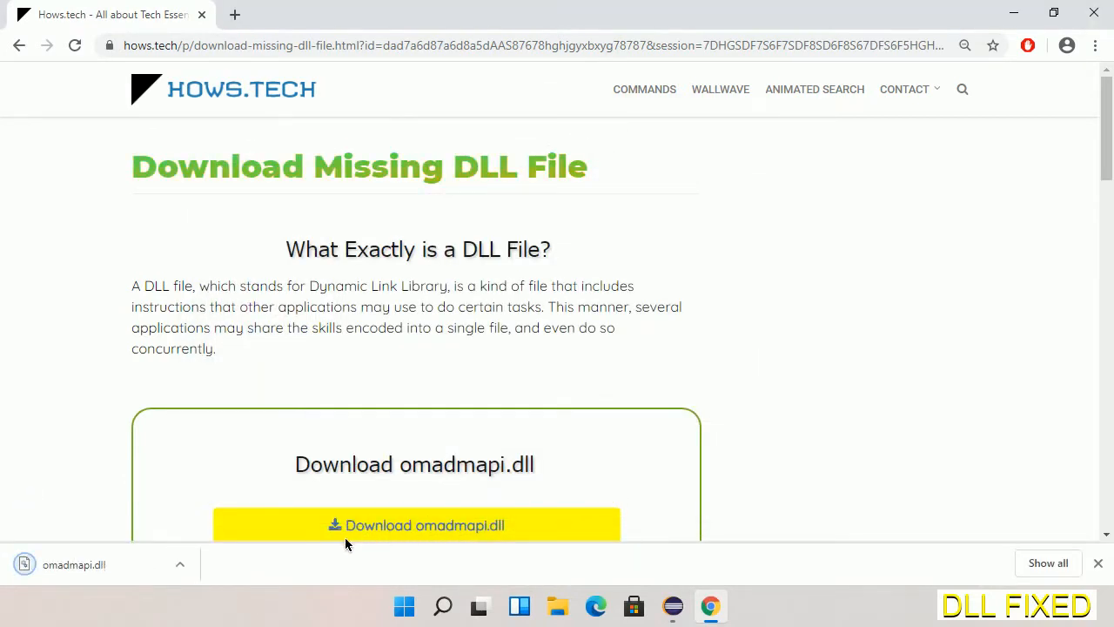
click(181, 564)
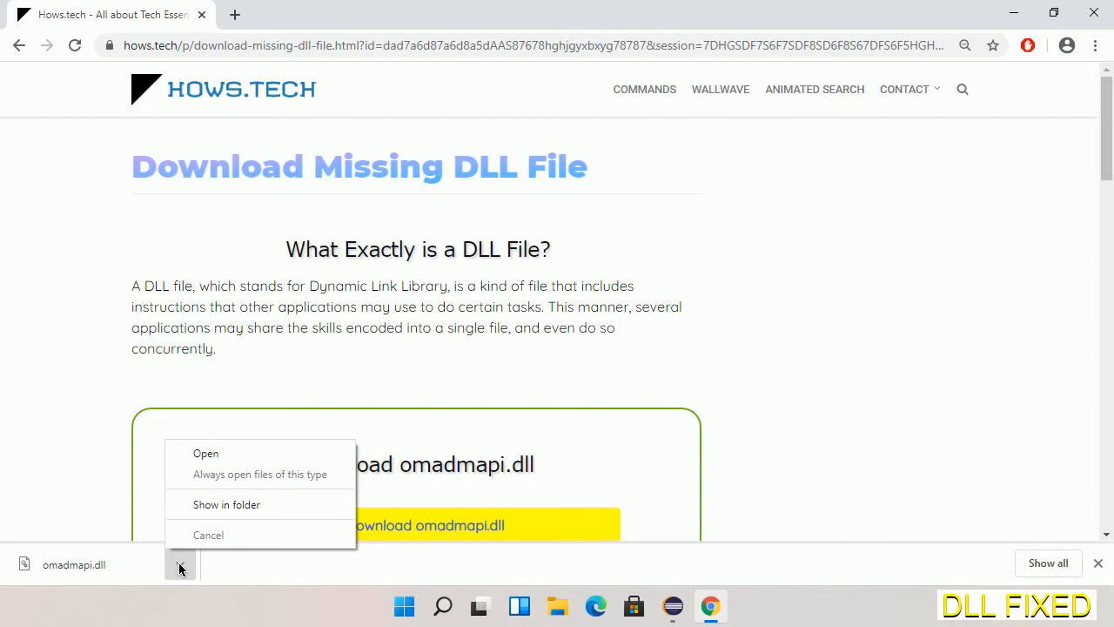
mouse_move(223, 540)
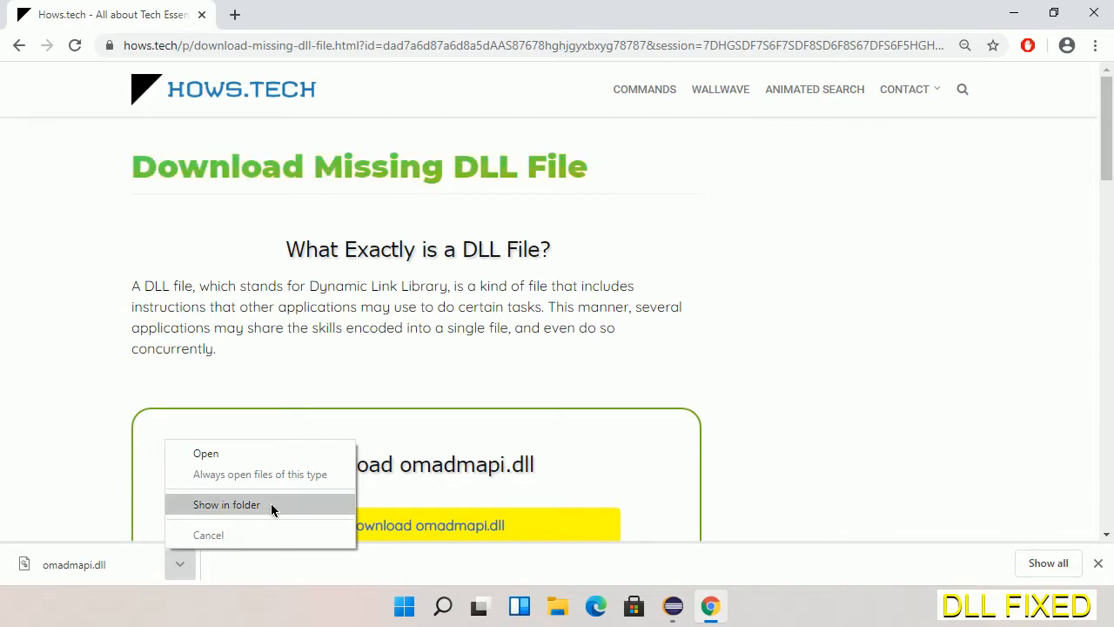
click(226, 505)
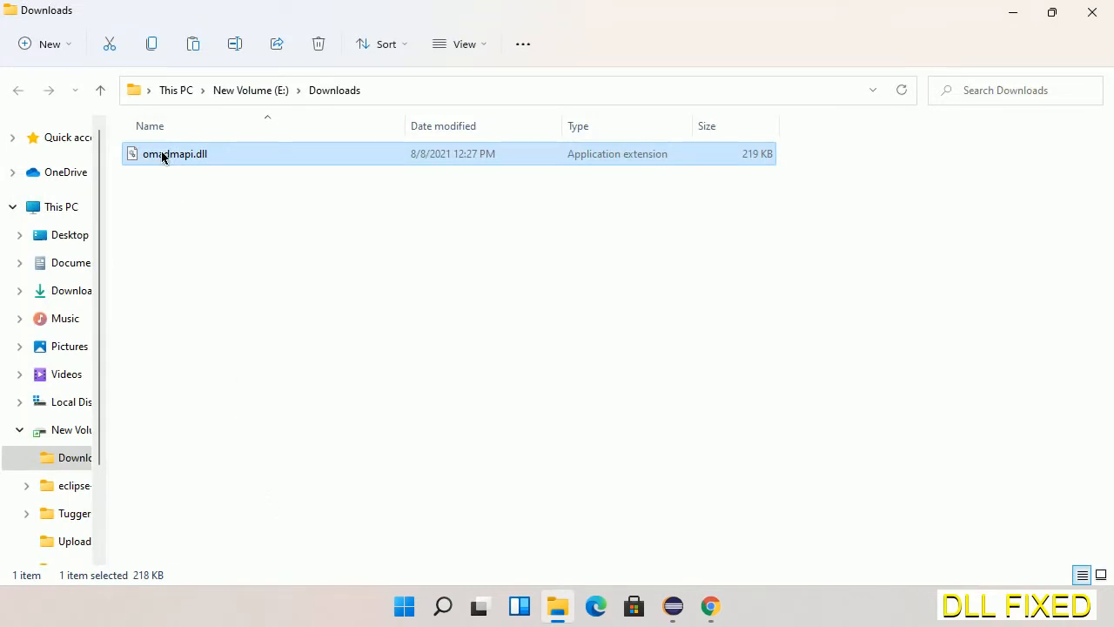
Copy omadmapi.dll into C:\Windows\System32, approving the administrator permission prompt.
right_click(174, 153)
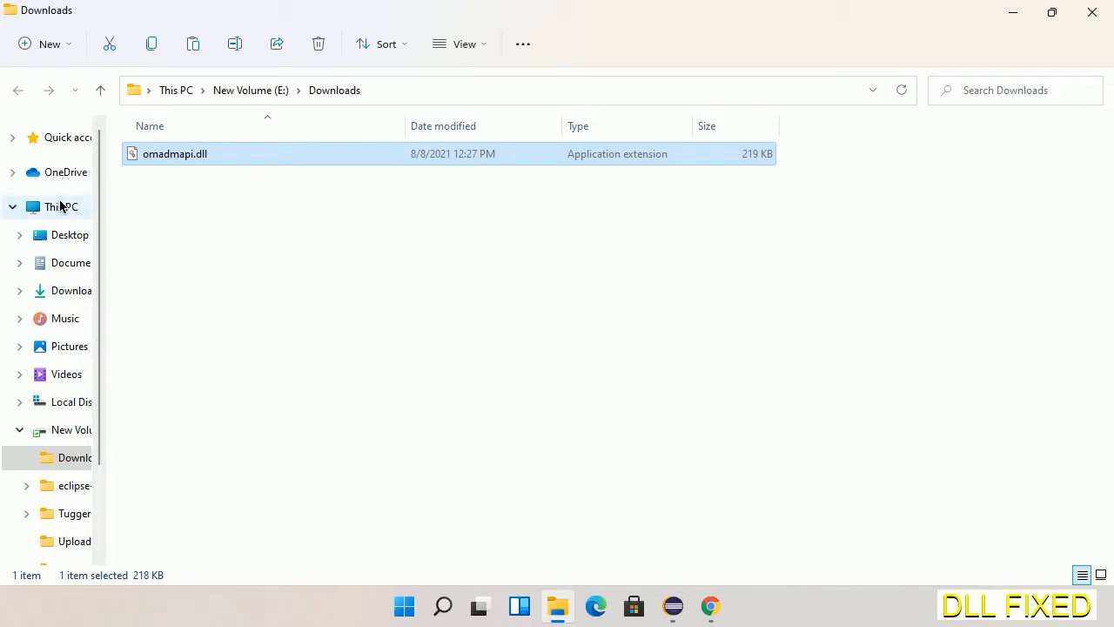
click(61, 205)
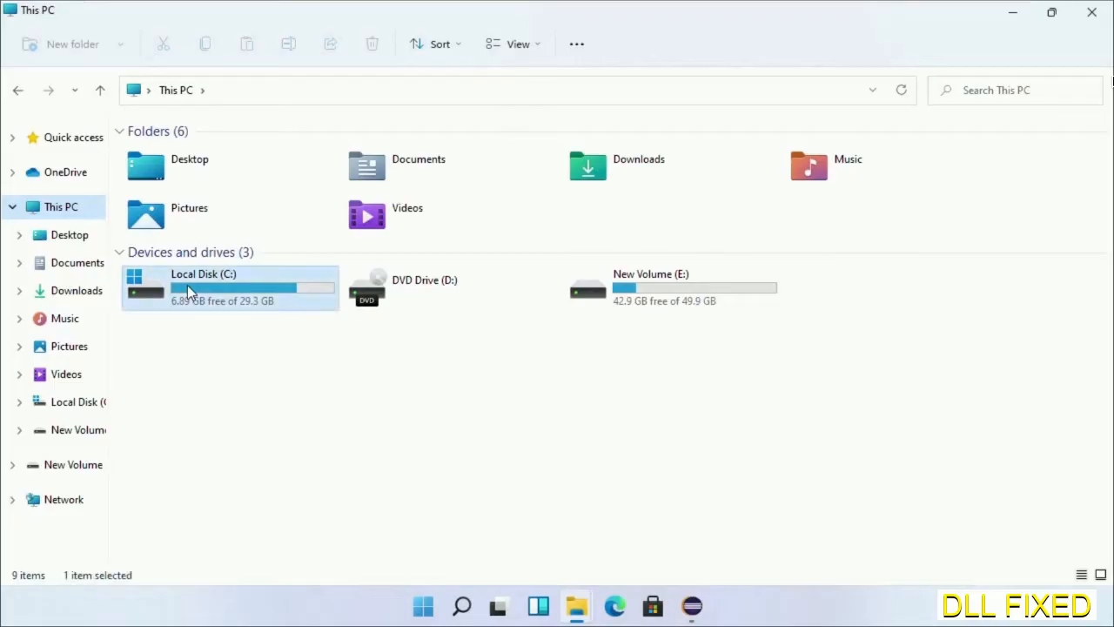
double_click(204, 288)
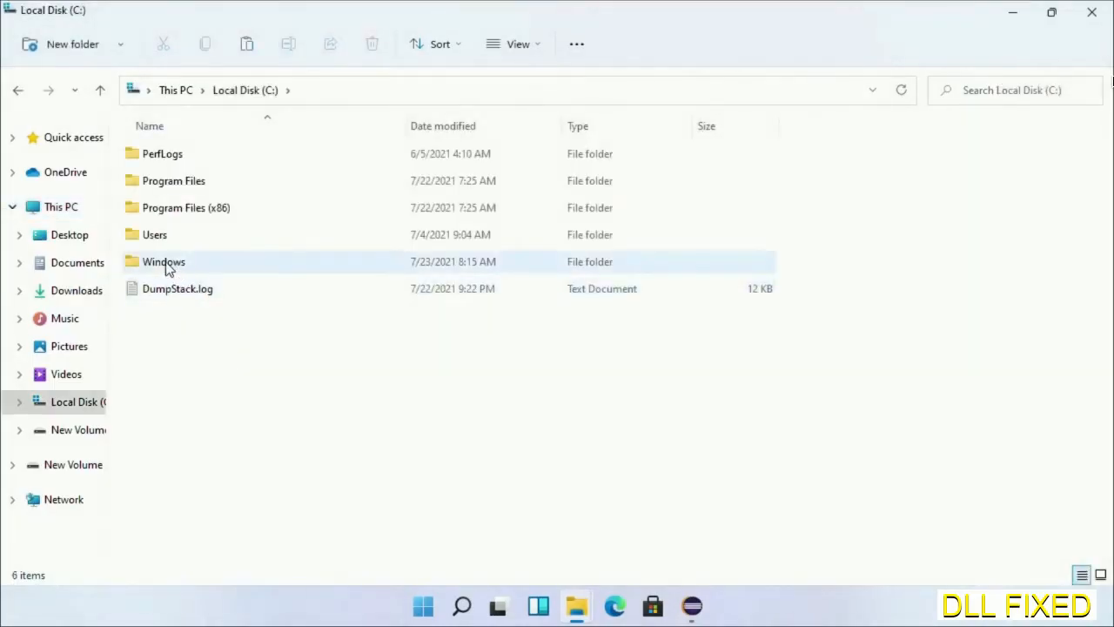
double_click(164, 261)
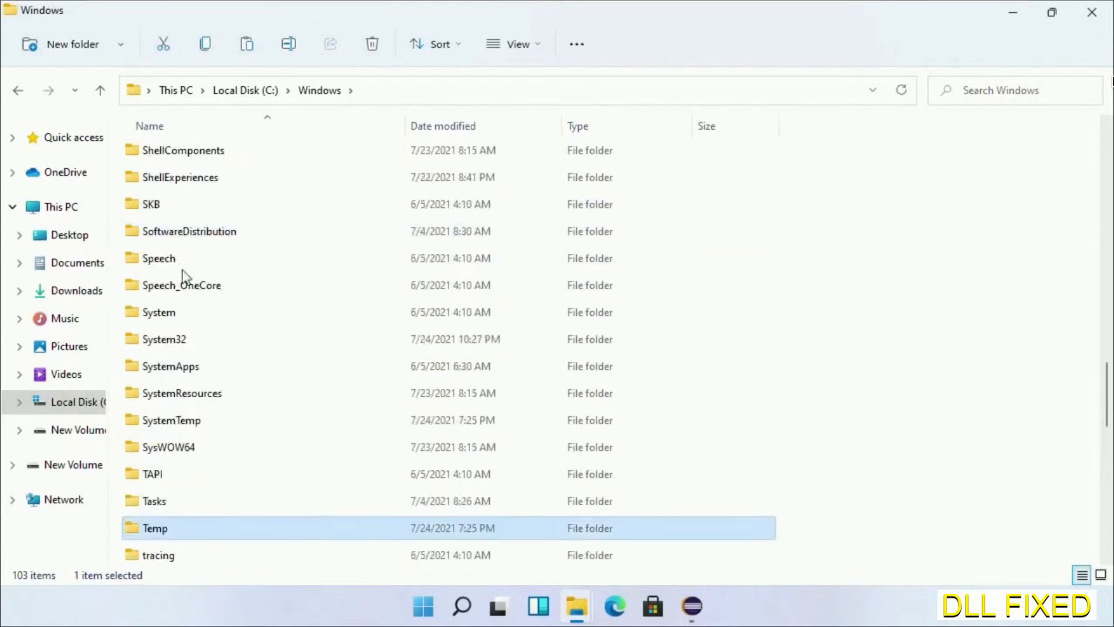
double_click(164, 338)
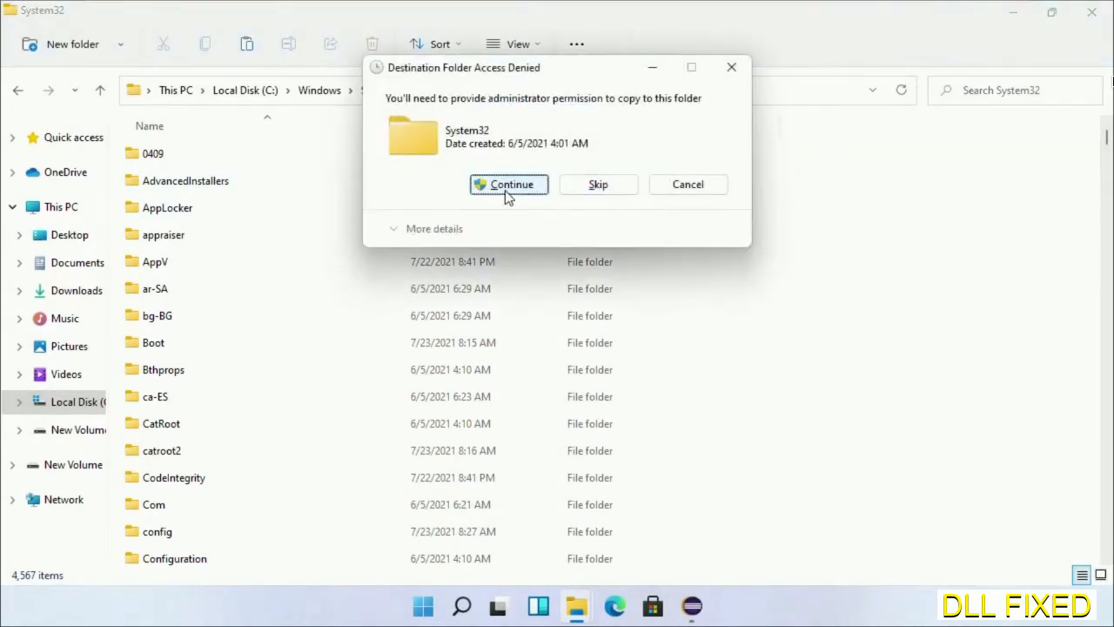
click(509, 184)
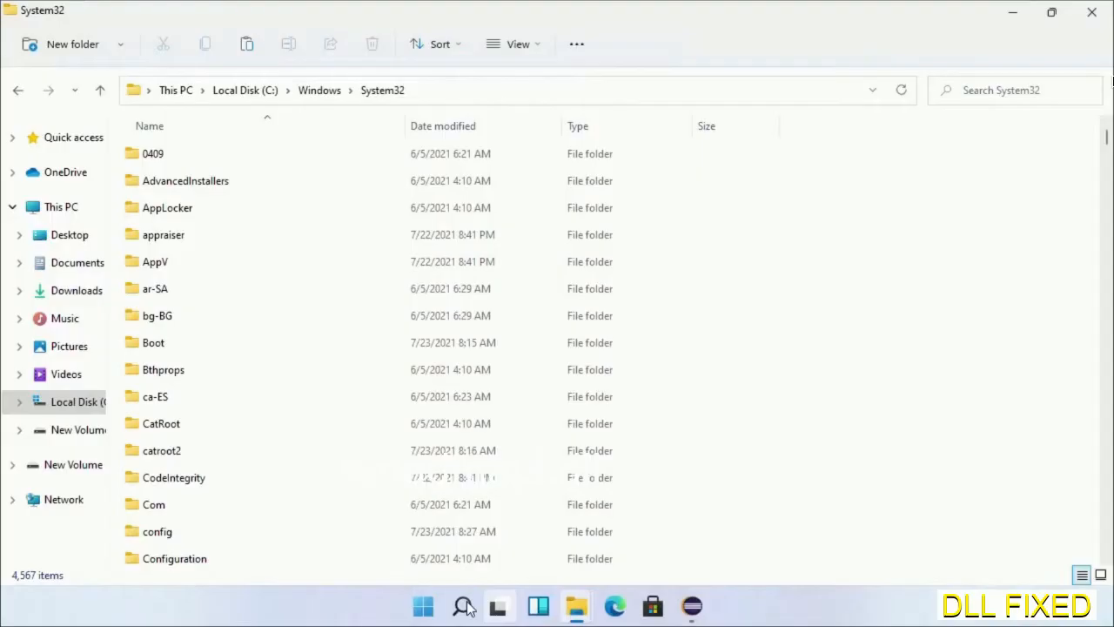
Launch Task Manager as administrator and start Run new task from its File menu.
text(task)
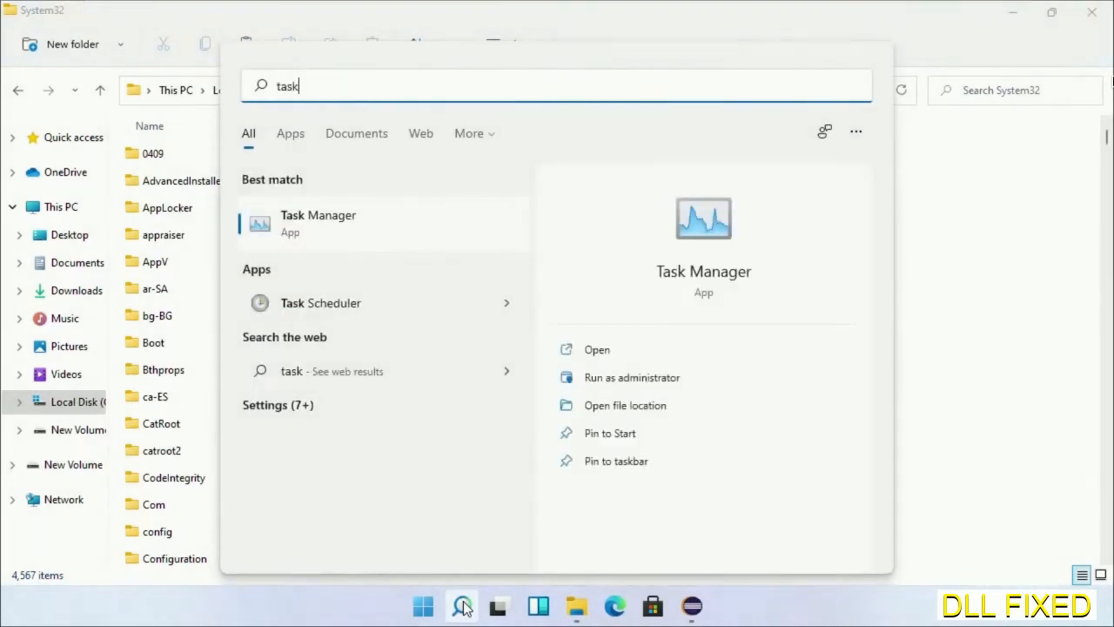
right_click(317, 223)
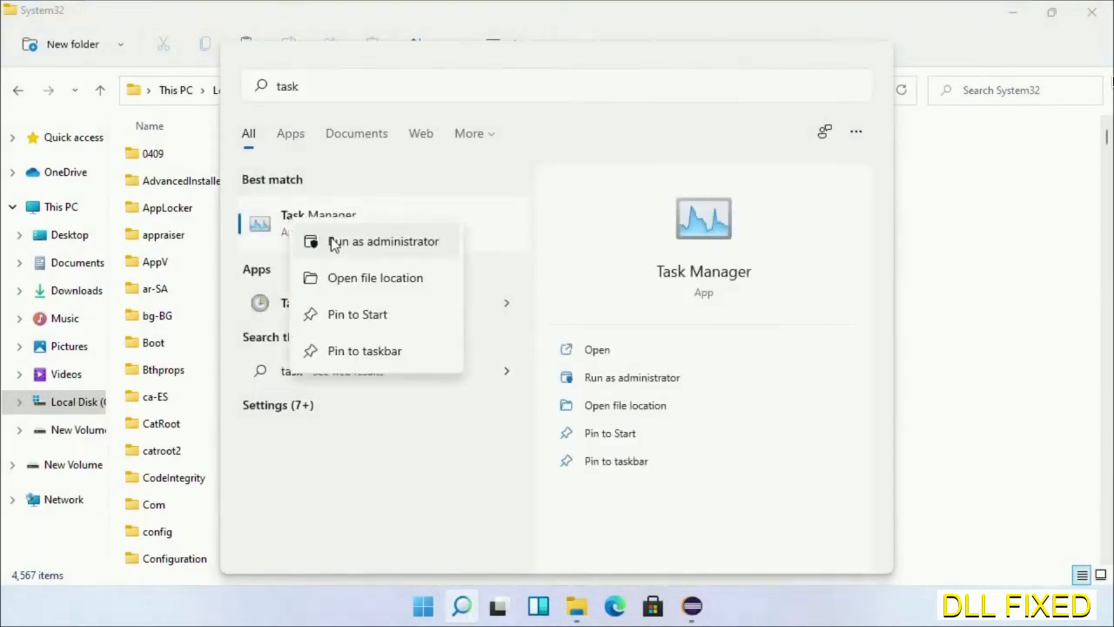
click(383, 241)
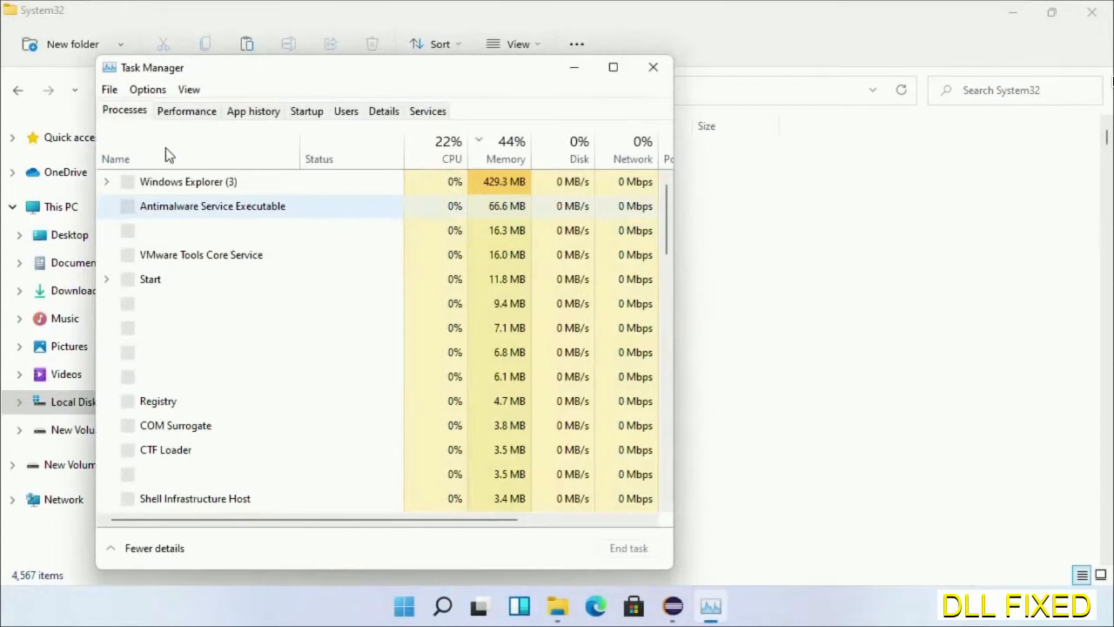
click(108, 89)
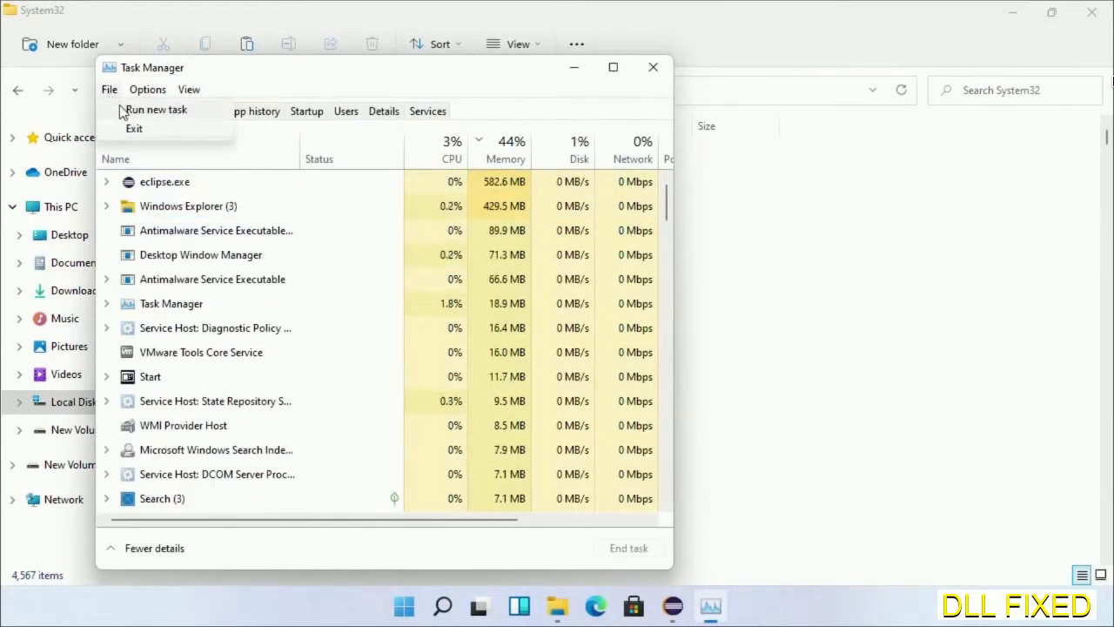
click(156, 108)
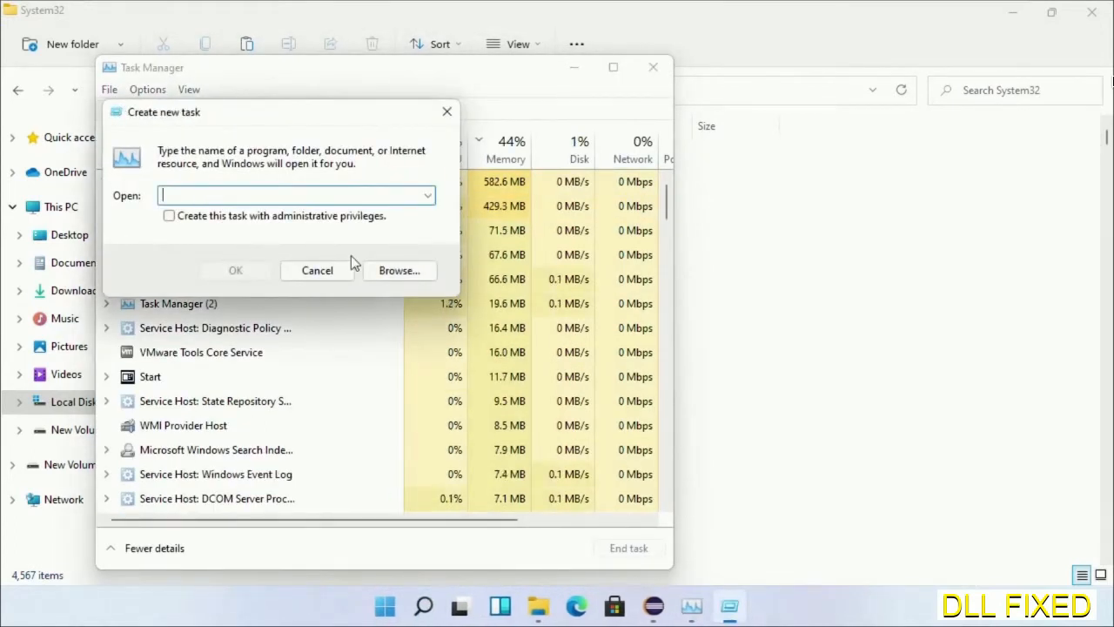
Browse to C:\Windows\System32\cmd.exe and run it with administrative privileges.
click(398, 270)
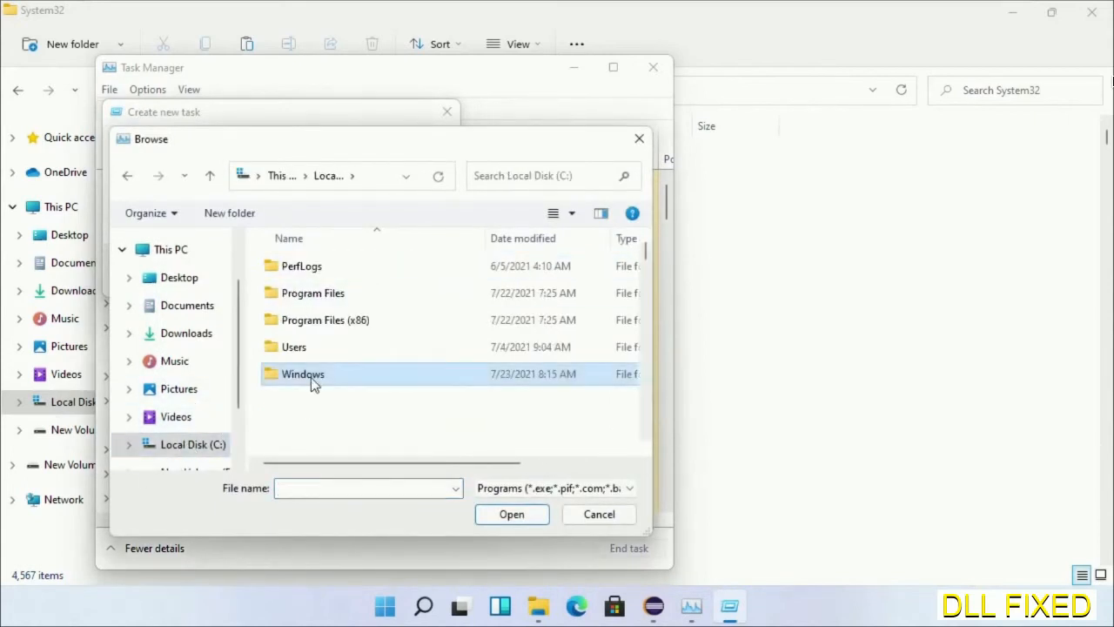
double_click(303, 373)
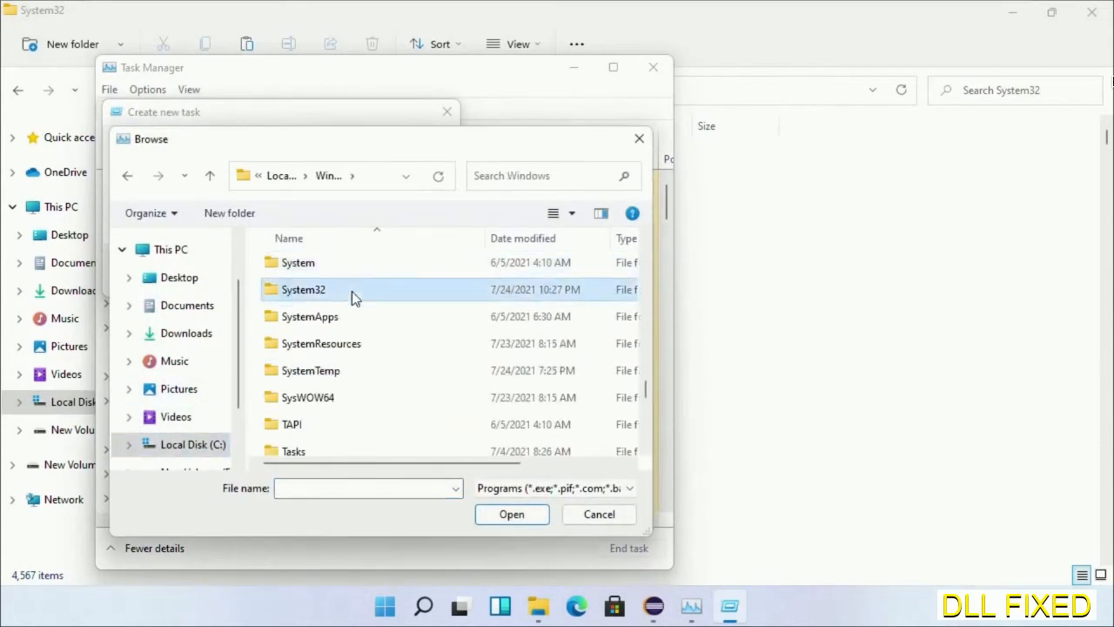
double_click(303, 289)
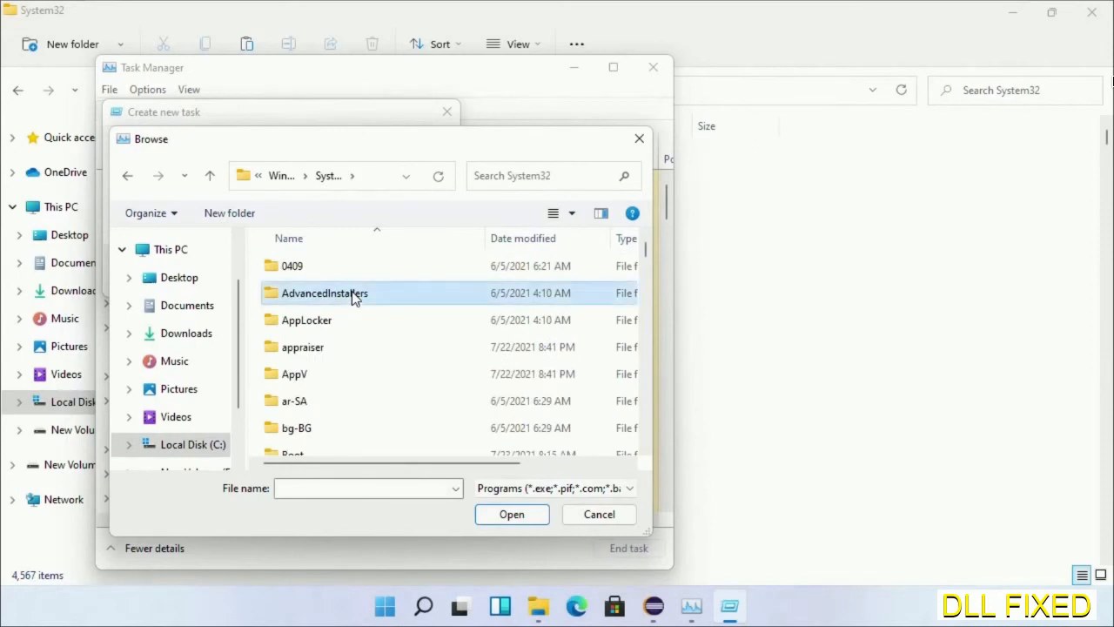
scroll(down, 3)
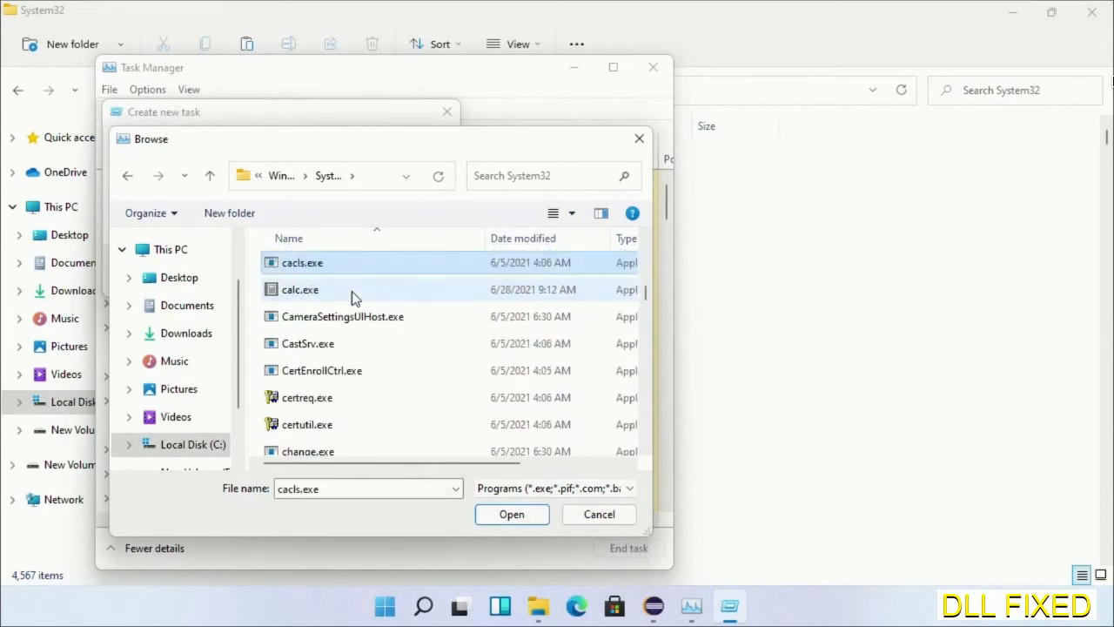
mouse_move(348, 336)
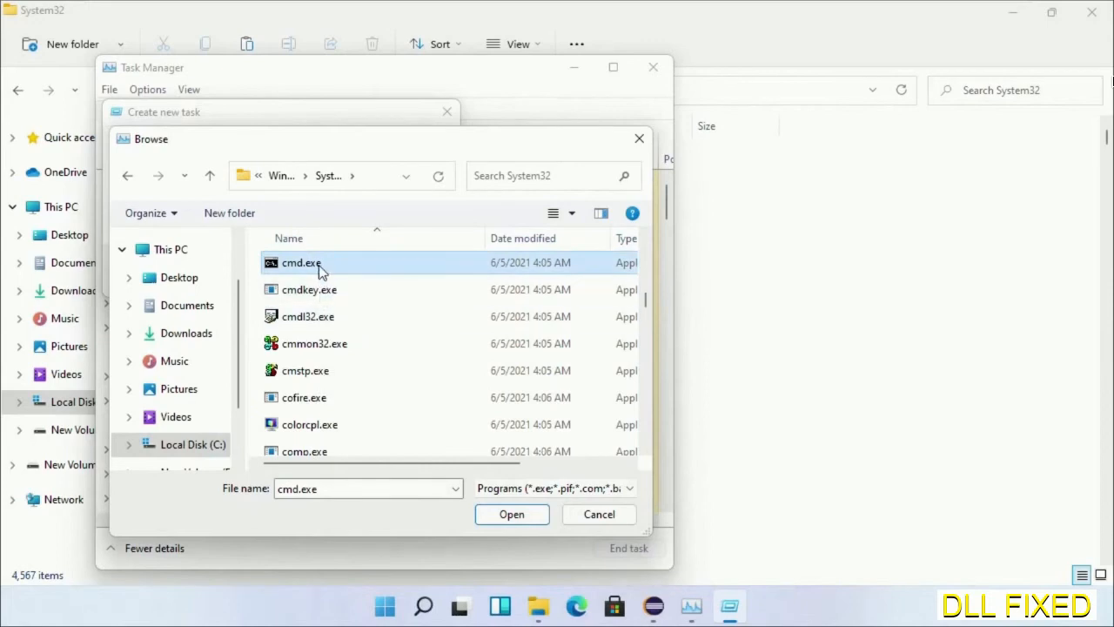
click(512, 513)
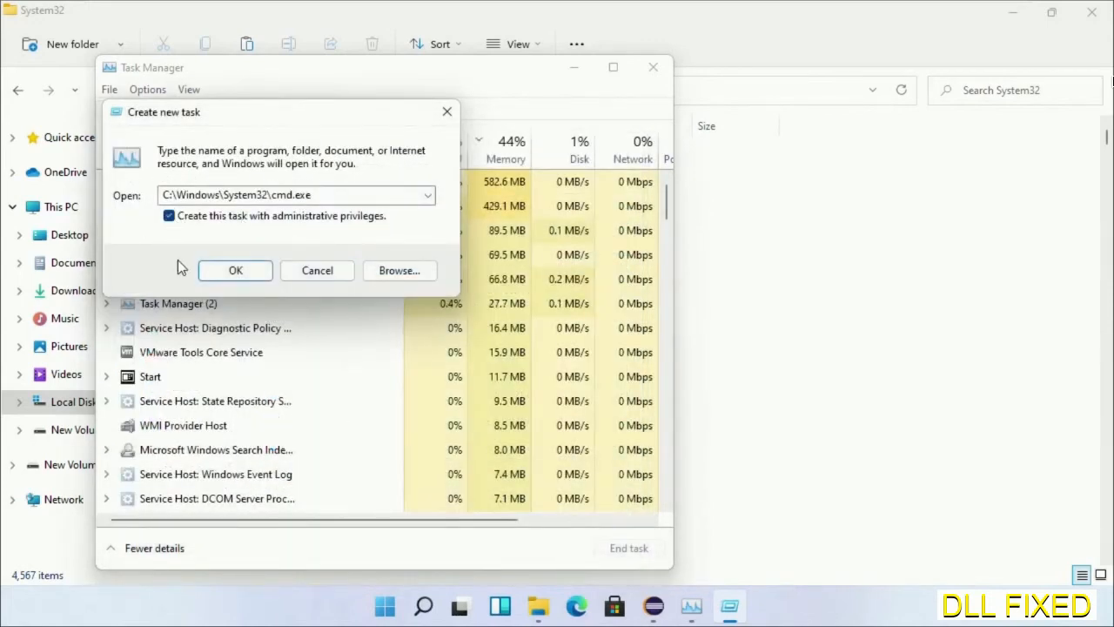
click(236, 270)
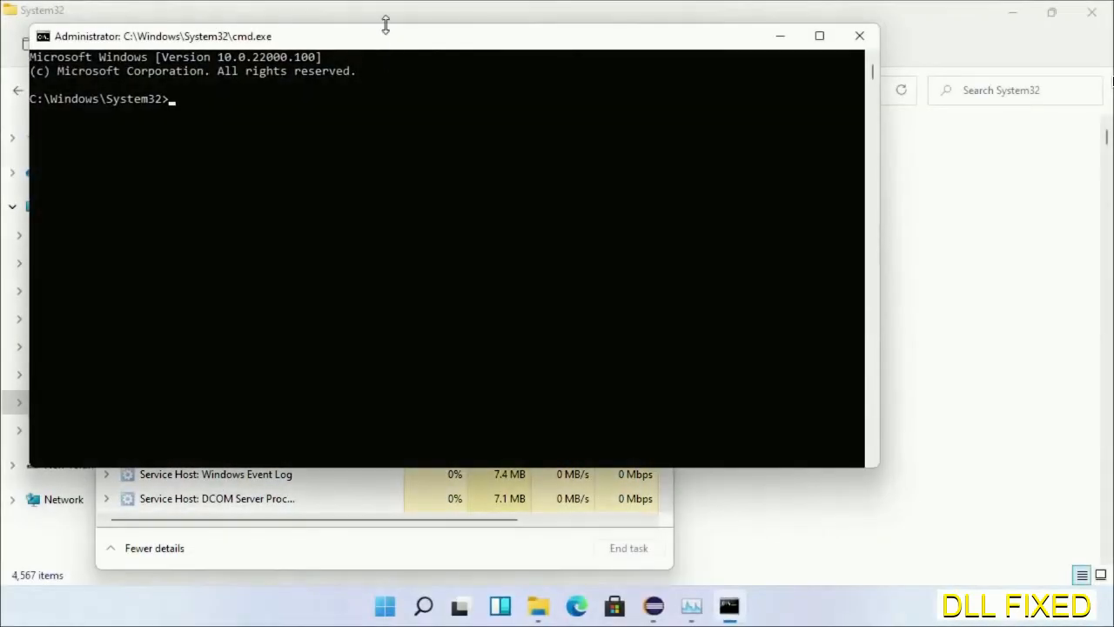
Run chkdsk c: /f /r and answer Y to schedule the disk check at next restart.
click(818, 34)
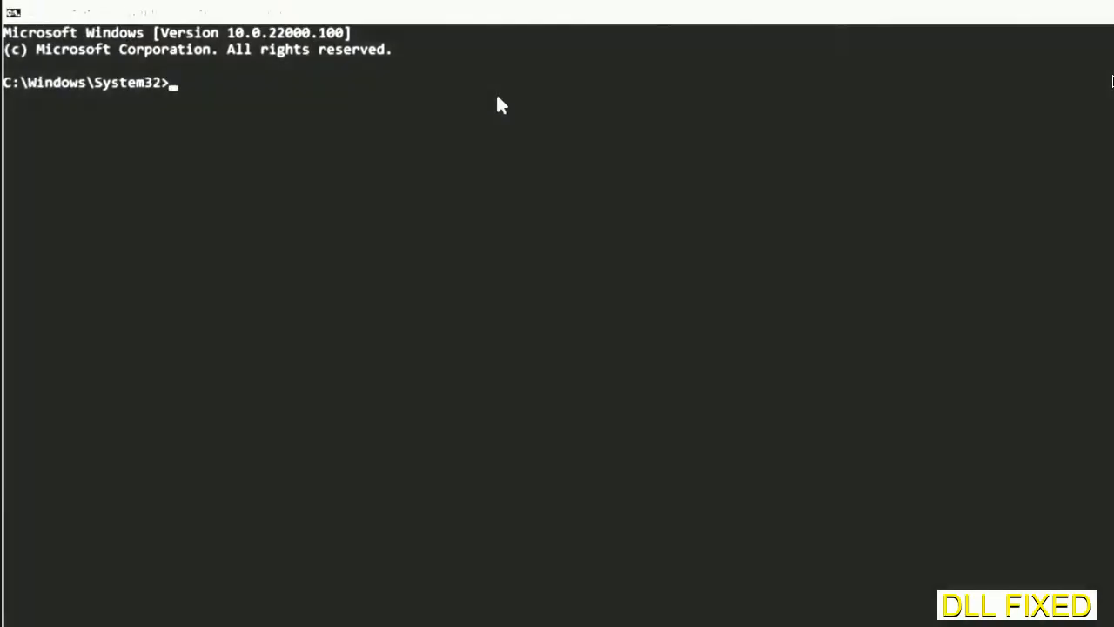
text(chkdsk c /f /r)
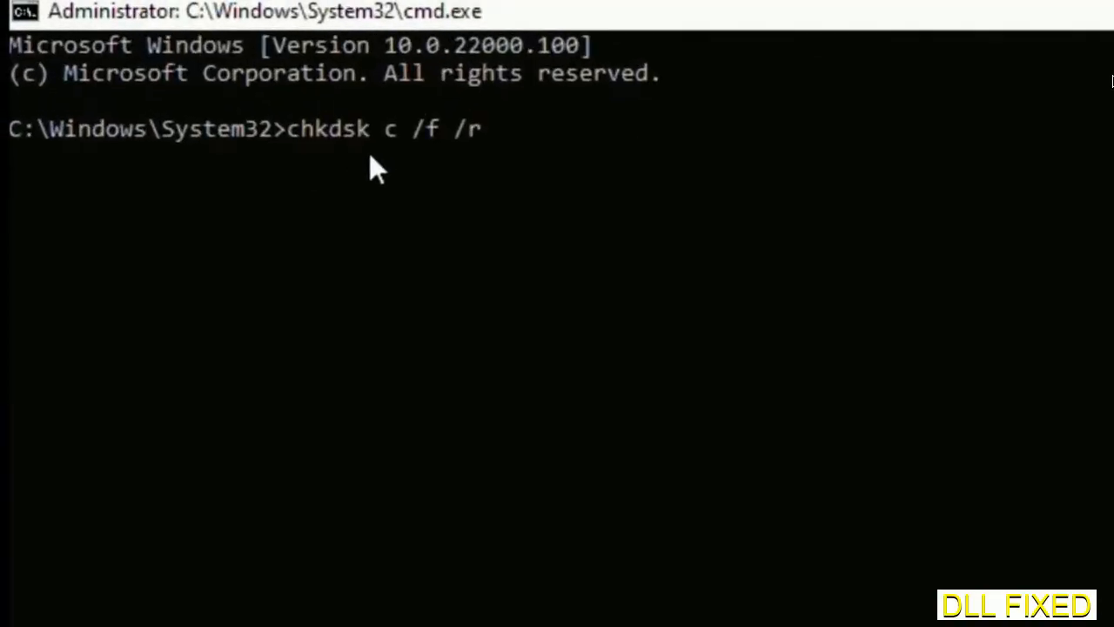
text(:)
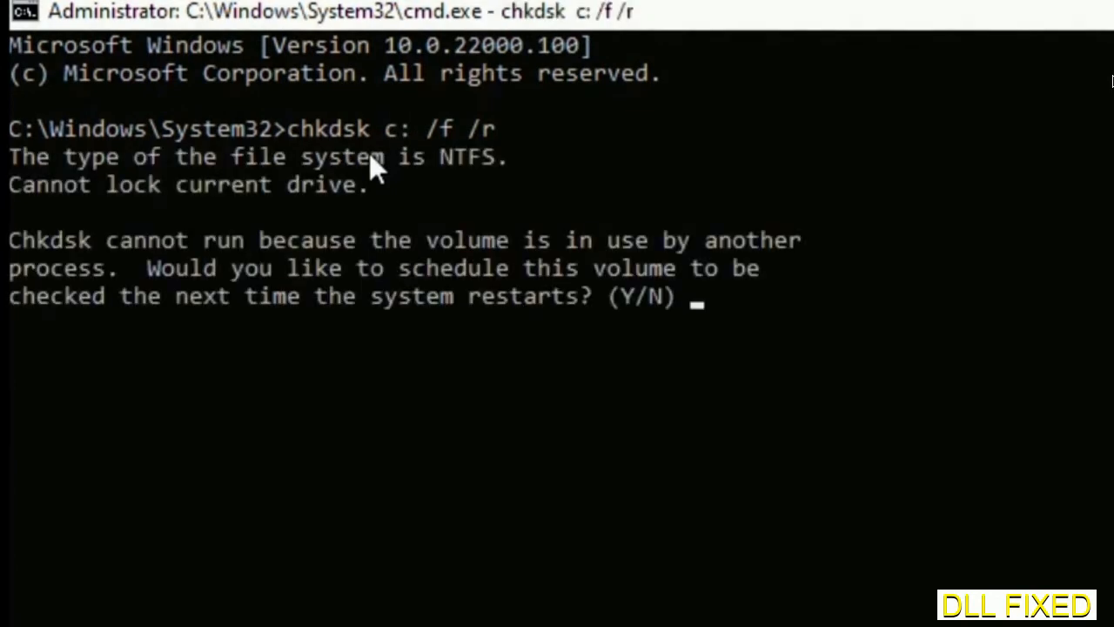
text(Y)
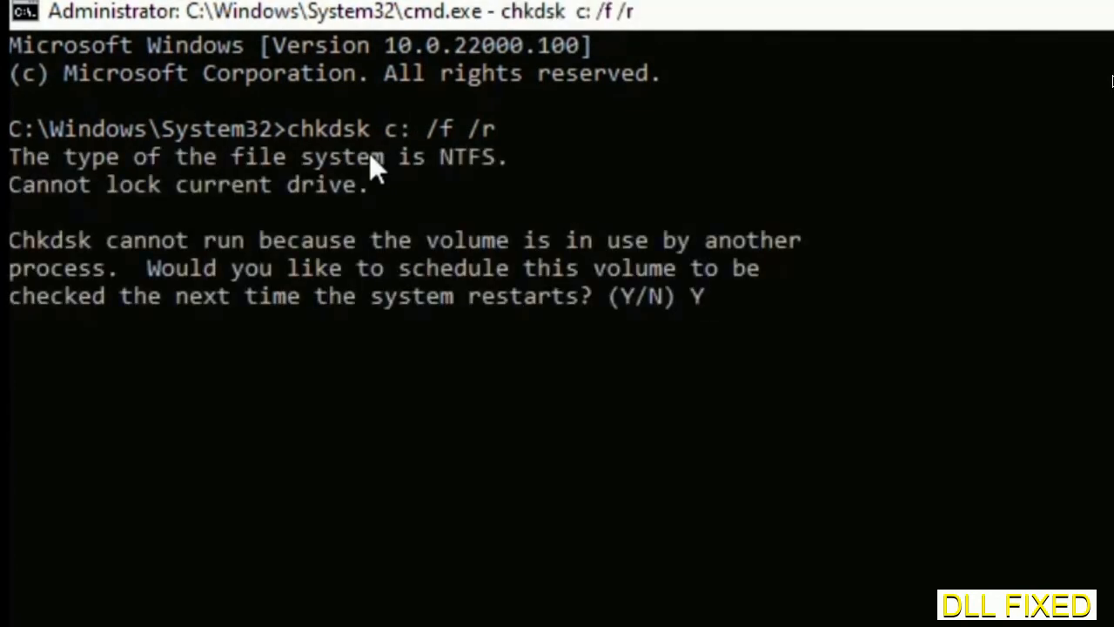
key(Enter)
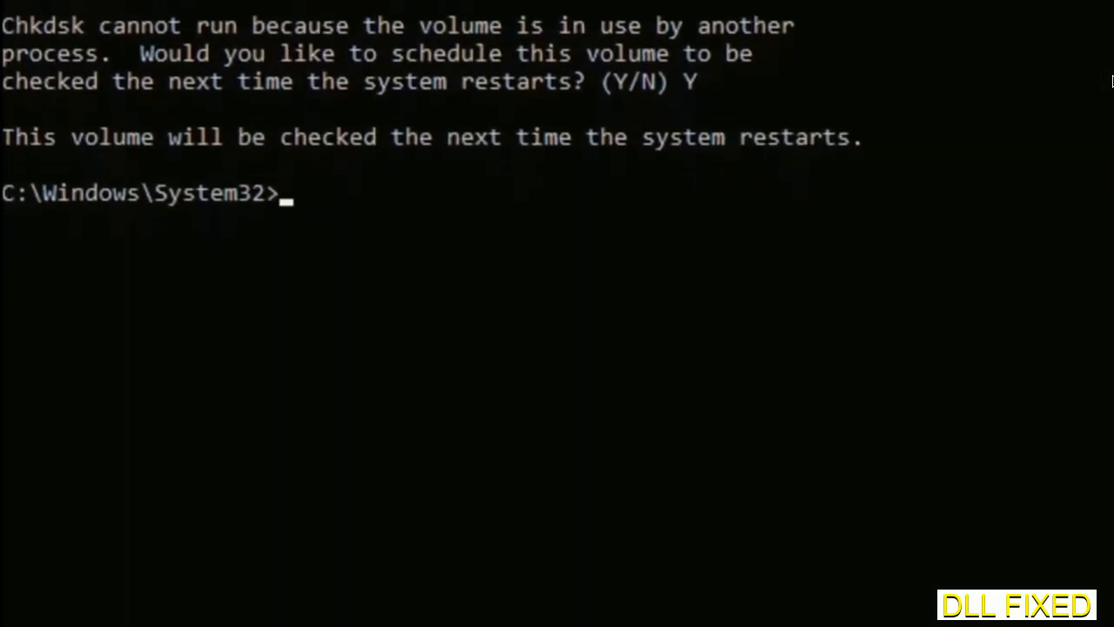
Start the system file scan with sfc /scannow.
text(sfc)
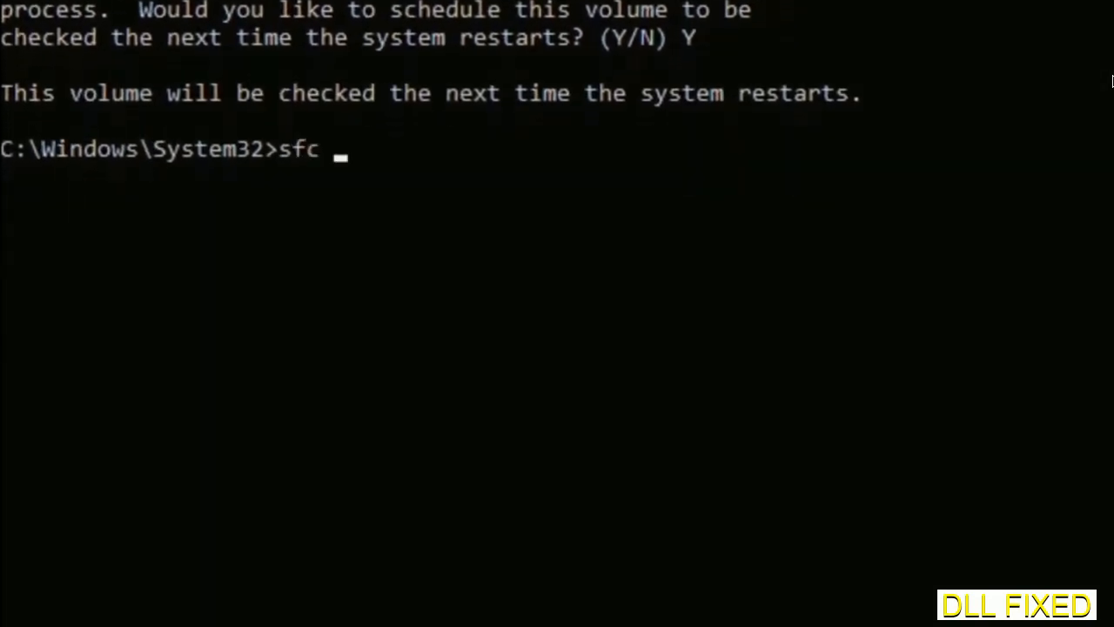
text(/scanno)
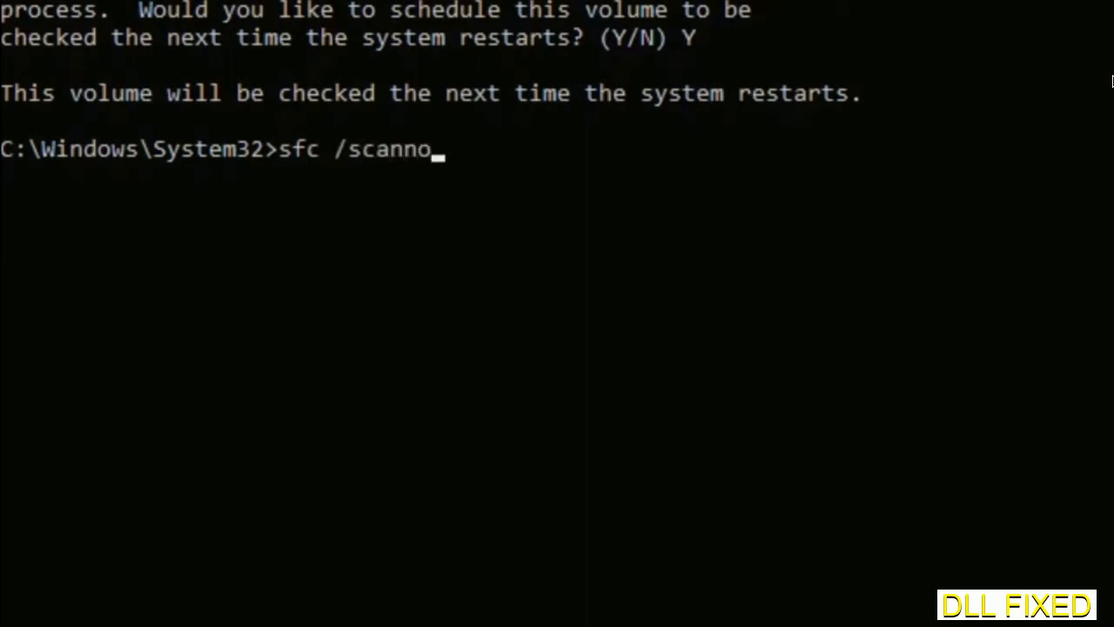
text(w)
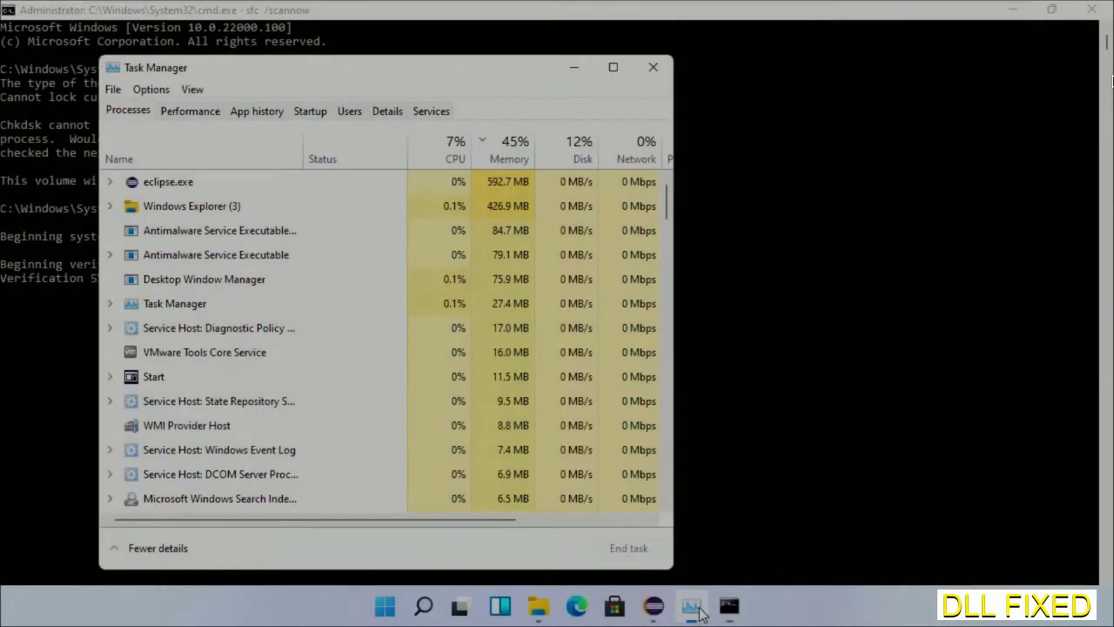
Run a new task from Task Manager, launching a second cmd.exe with administrative privileges.
click(112, 89)
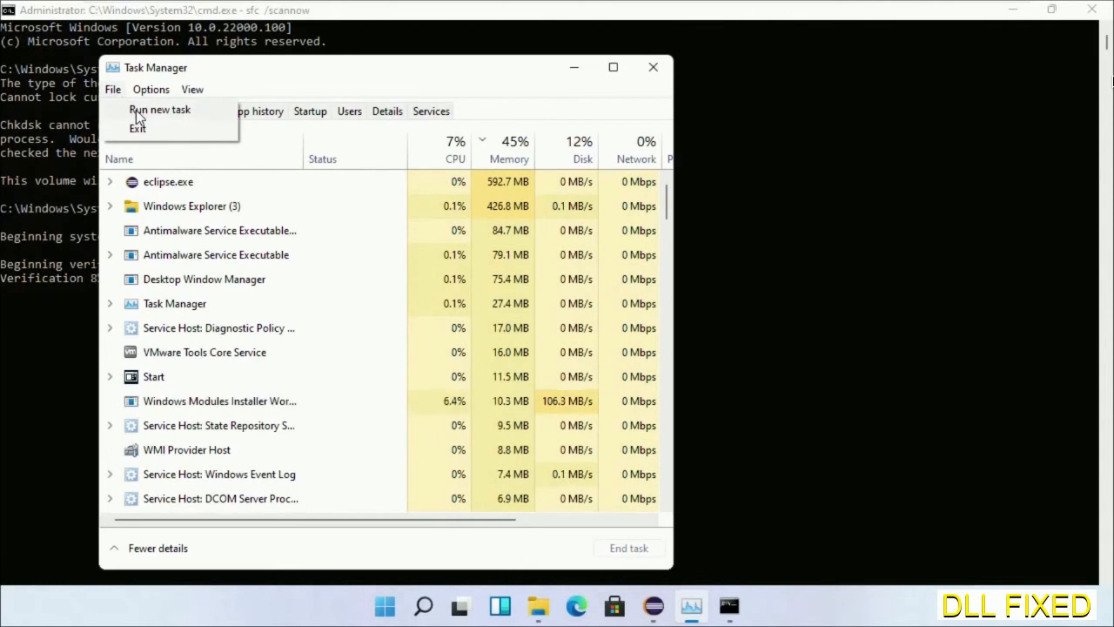
click(160, 108)
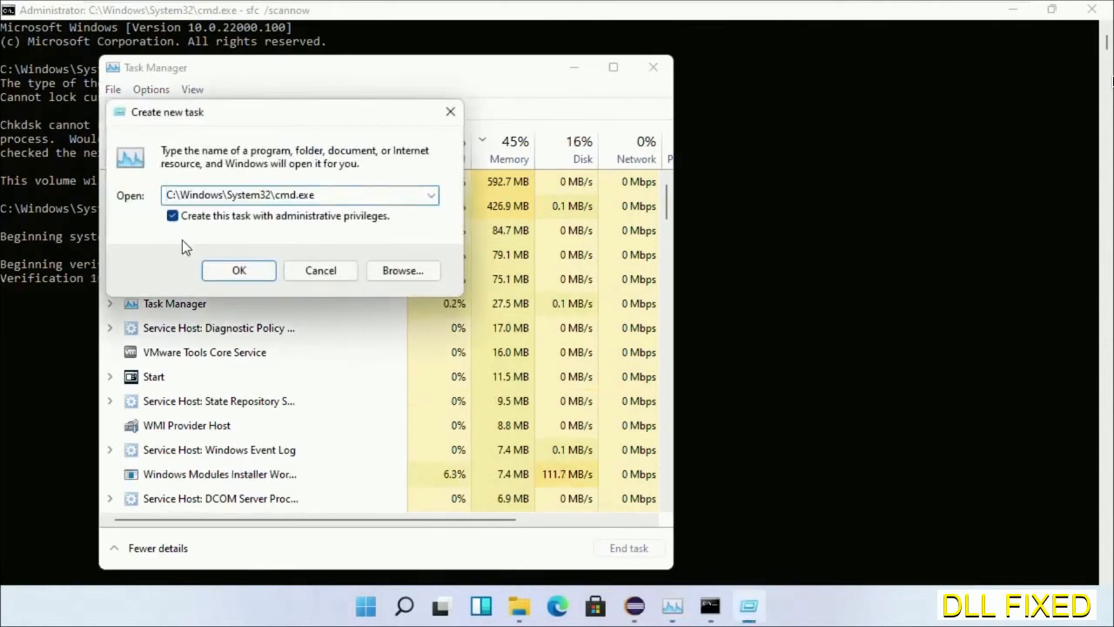
click(238, 270)
text(regsvr32 "C:\Windows\System32\myMissingDllFile.dll")
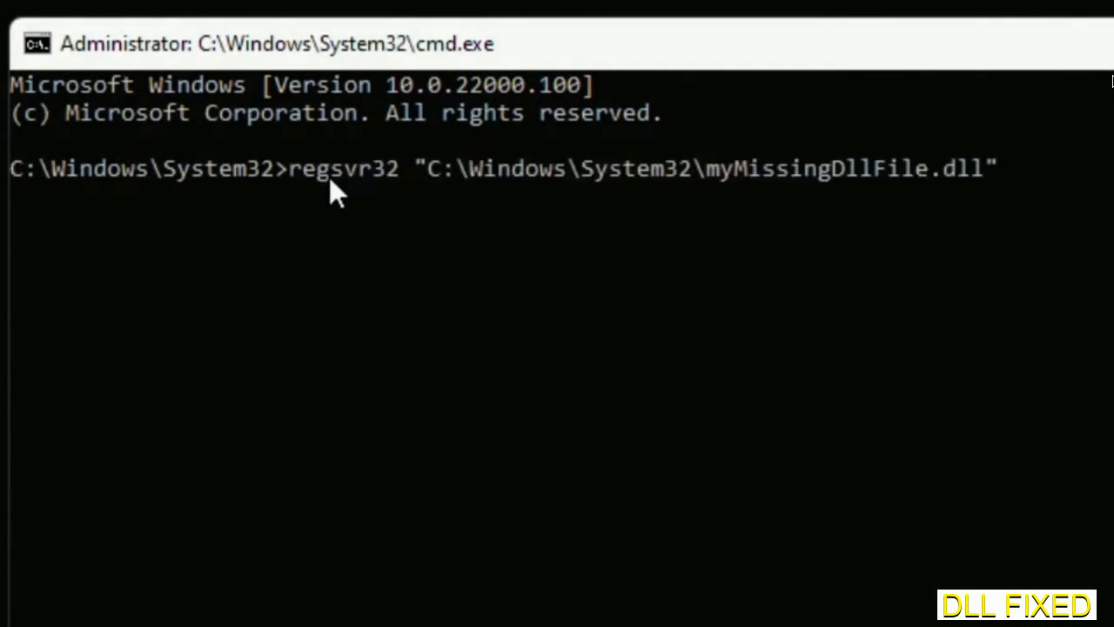
mouse_move(714, 192)
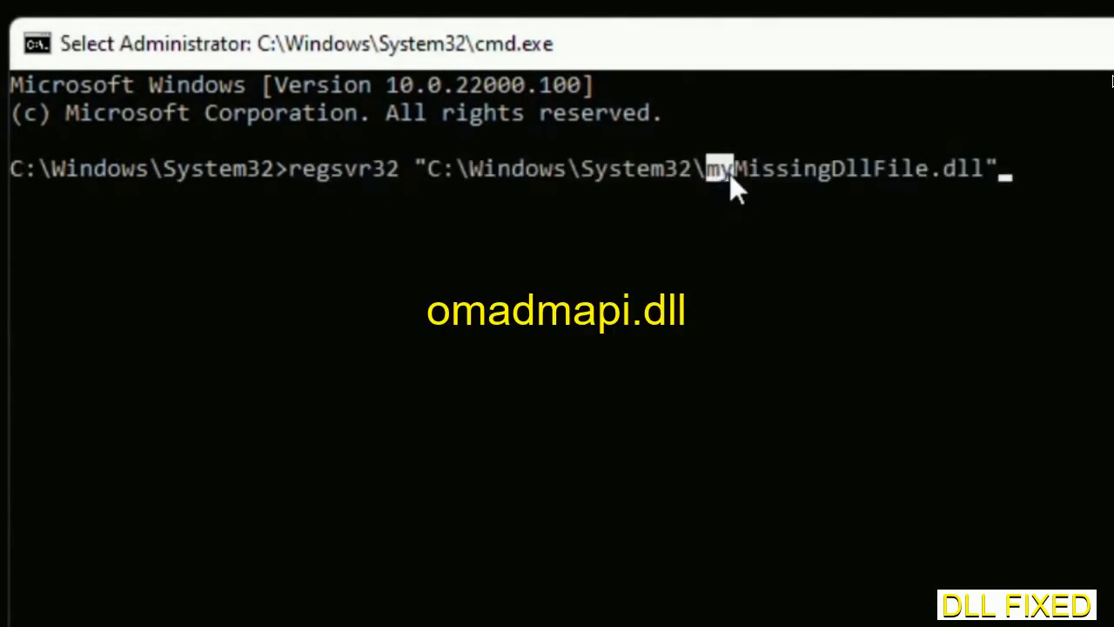
Select the placeholder DLL name in the regsvr32 command for replacement, then bring up Windows search.
drag(711, 167, 983, 168)
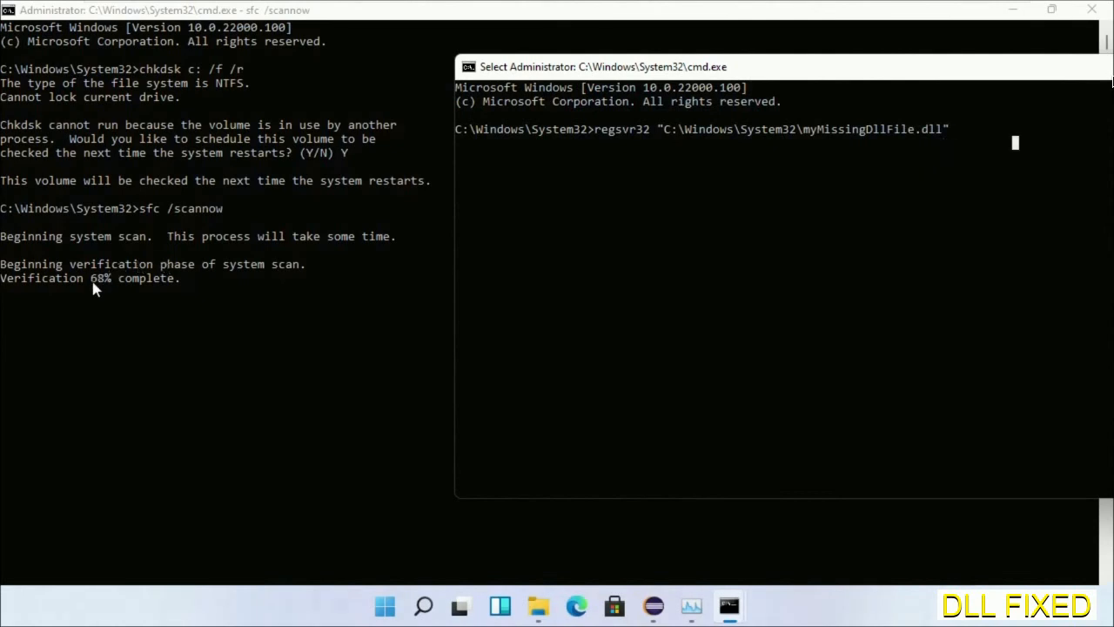
mouse_move(424, 606)
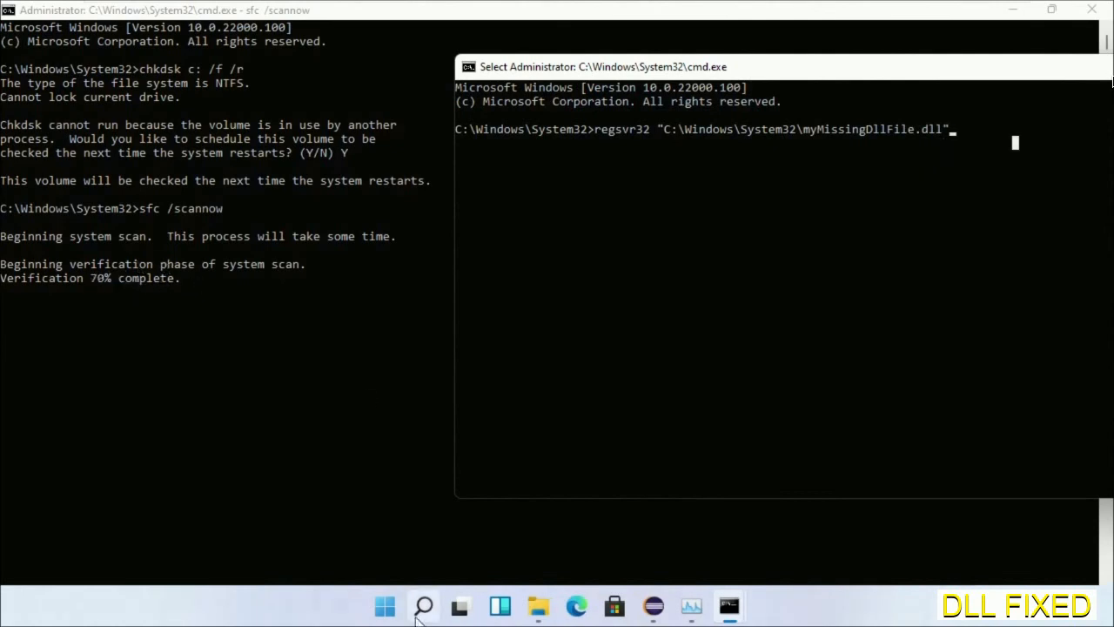
click(423, 606)
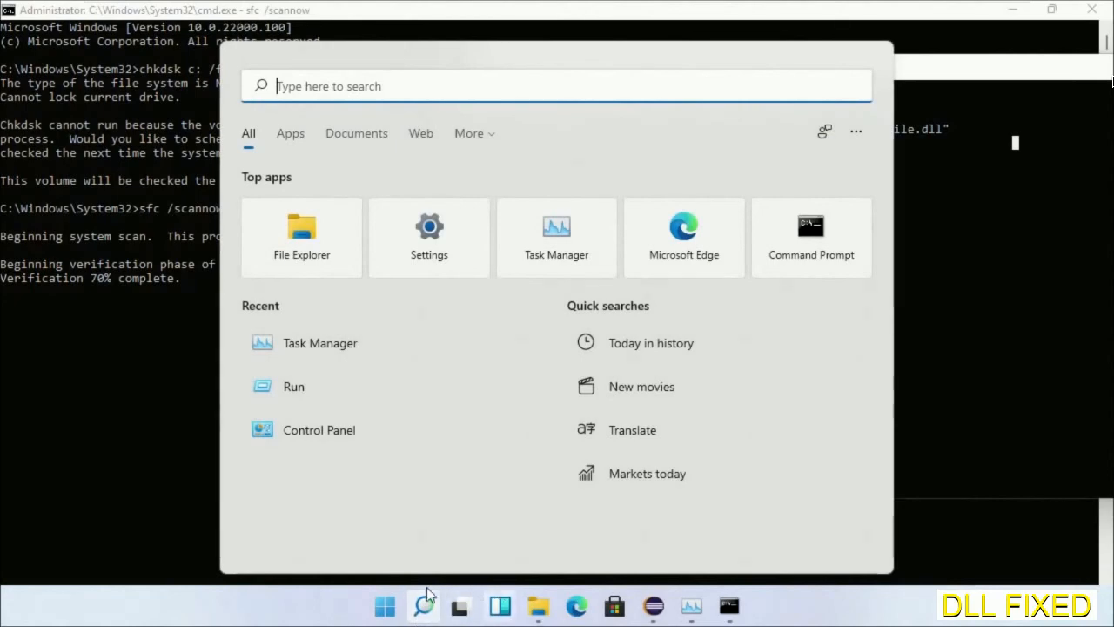